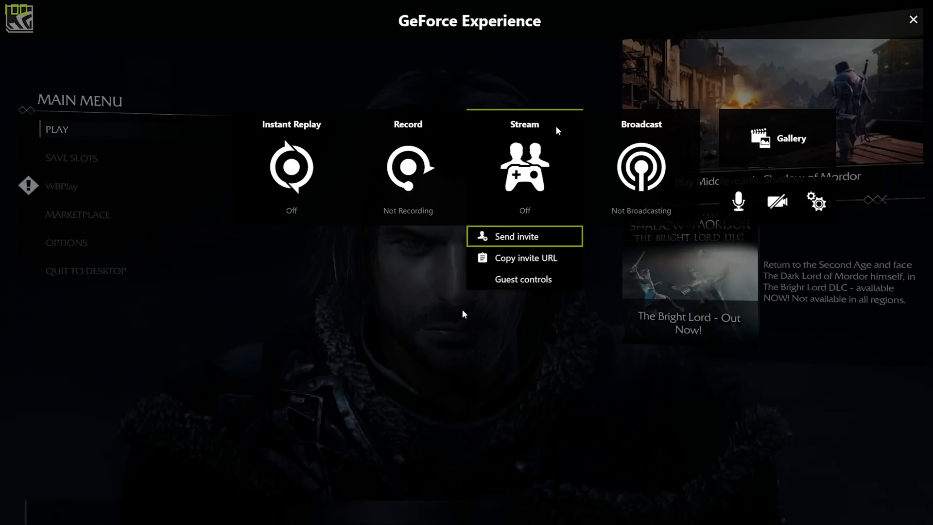
mouse_move(524, 279)
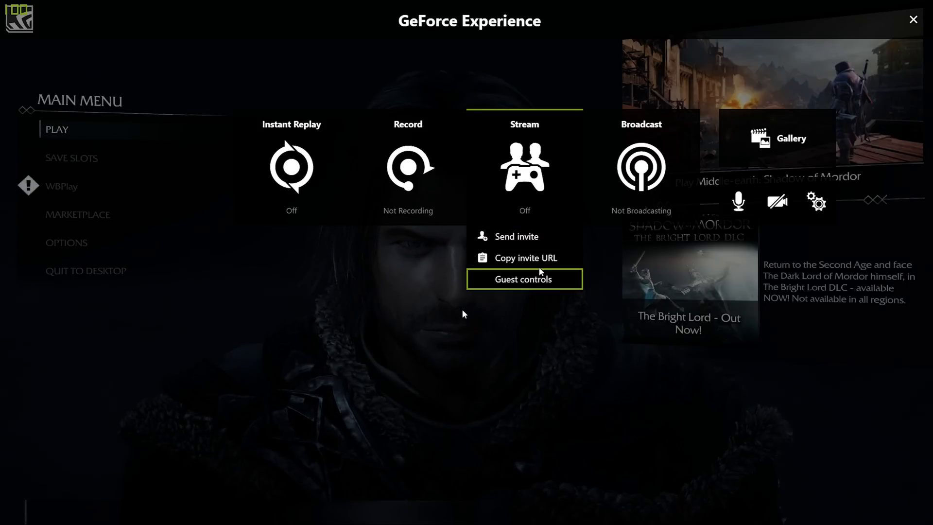
Copy the stream invite URL so the status reads invite sent to your friend.
click(517, 236)
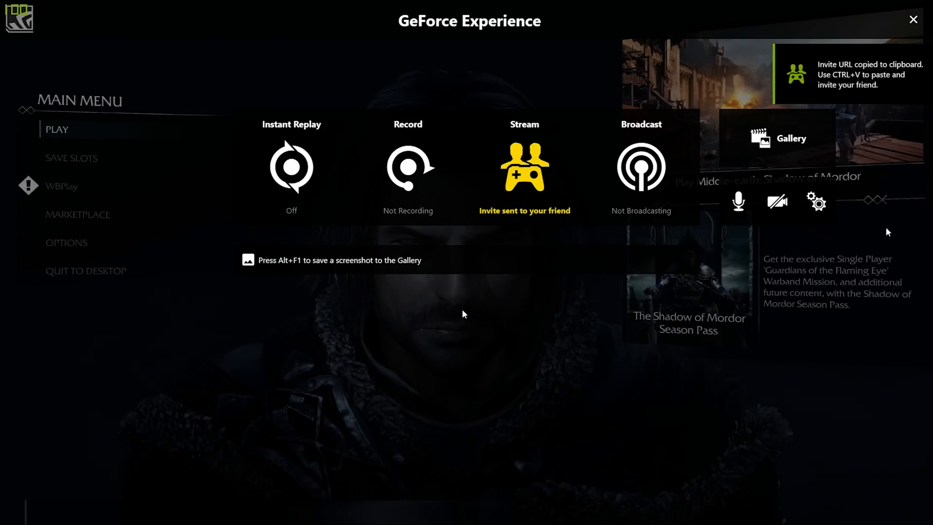
mouse_move(855, 237)
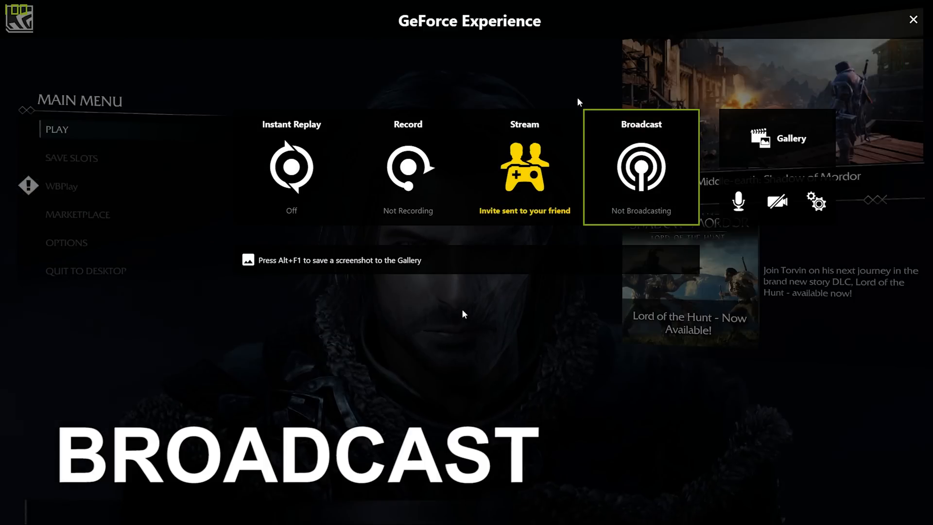
Bring up Broadcast Customize showing Twitch, Medium quality, 480p and 30 FPS.
click(641, 166)
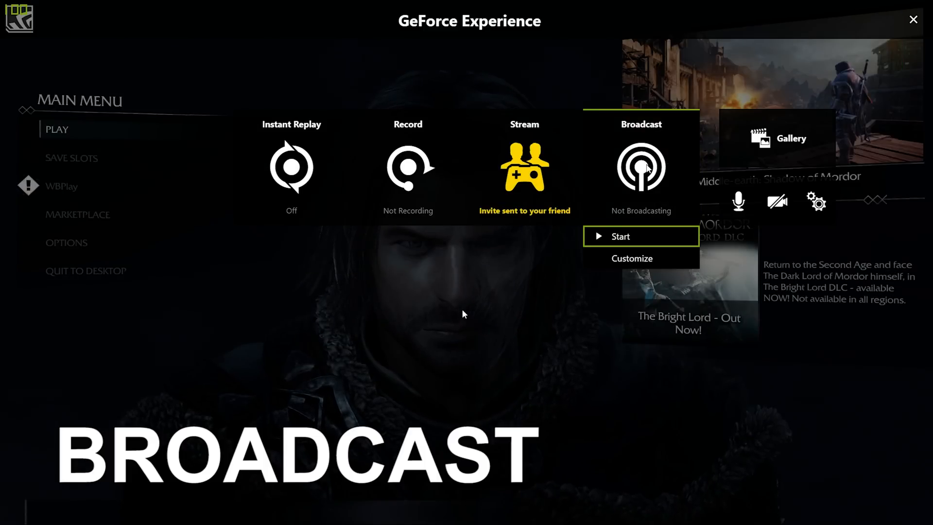
mouse_move(637, 264)
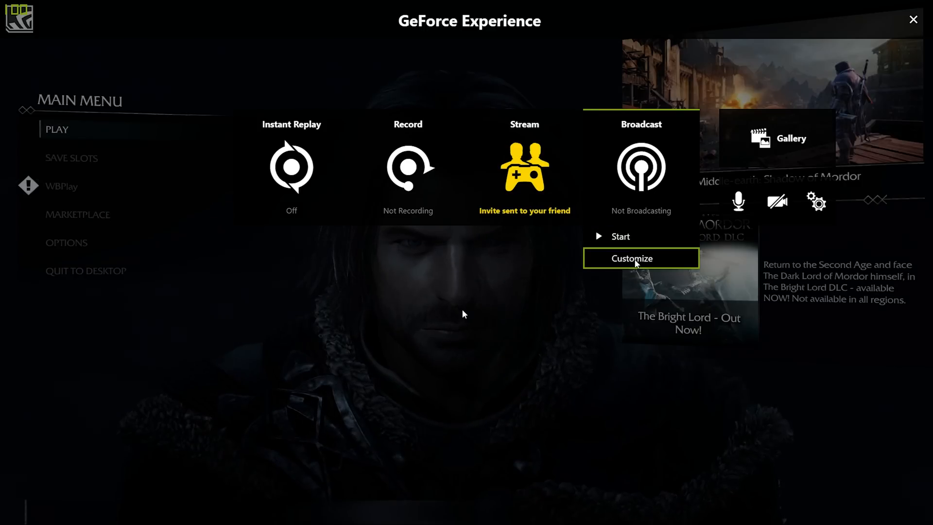
click(631, 259)
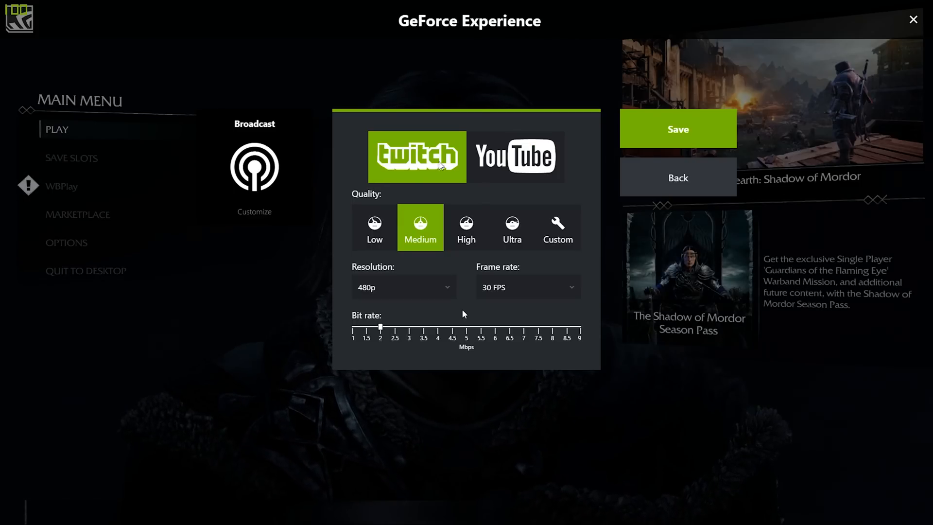
Toggle the destination between YouTube and Twitch and try Custom and High quality presets and resolution.
click(515, 157)
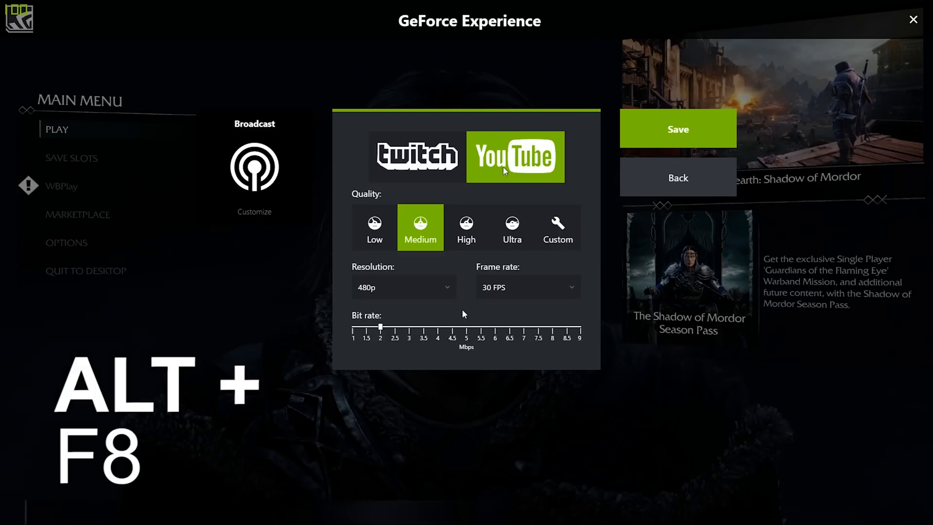
click(417, 156)
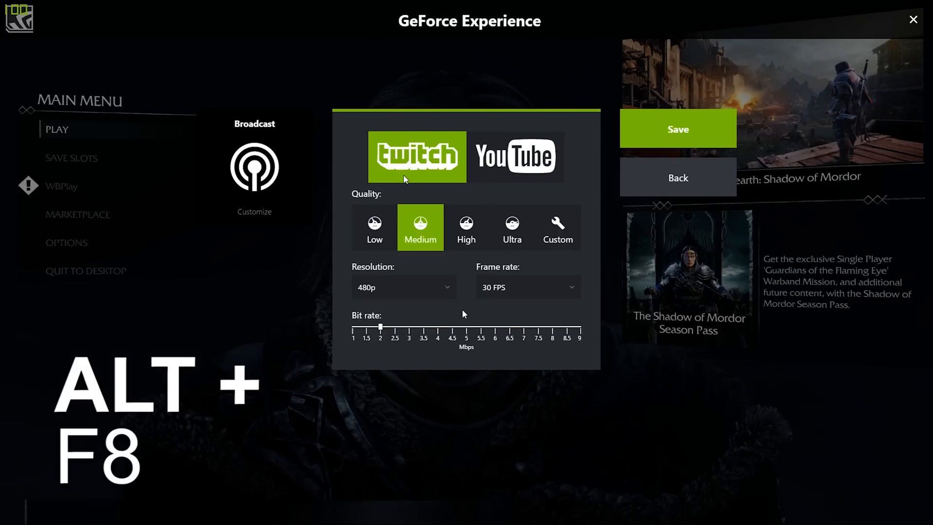
click(403, 287)
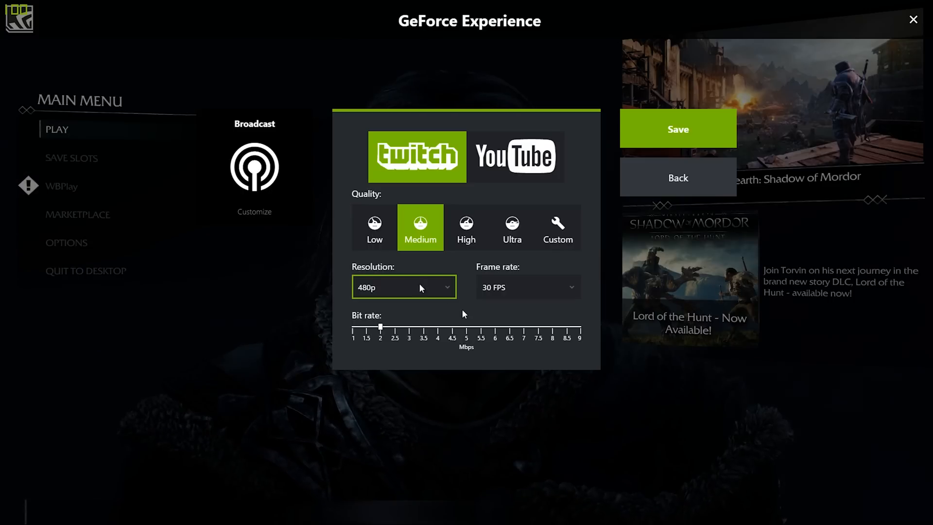
click(515, 156)
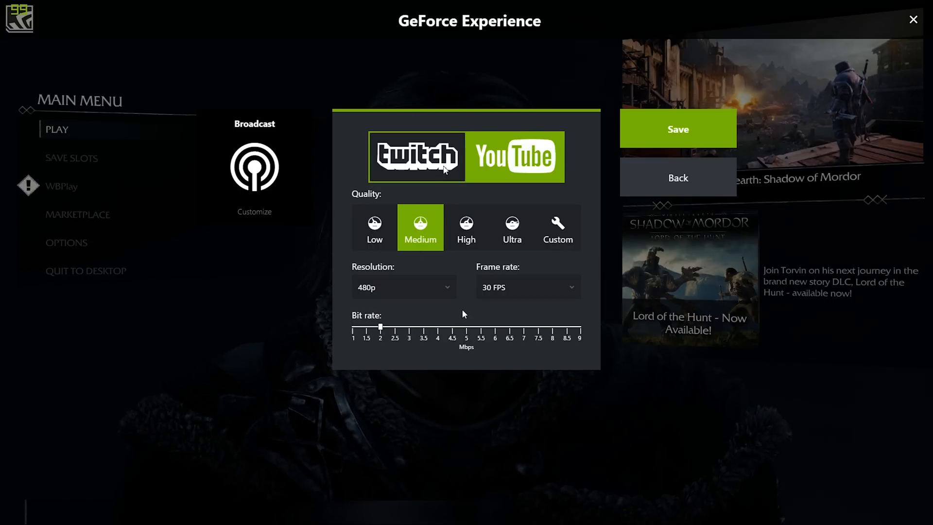
click(417, 157)
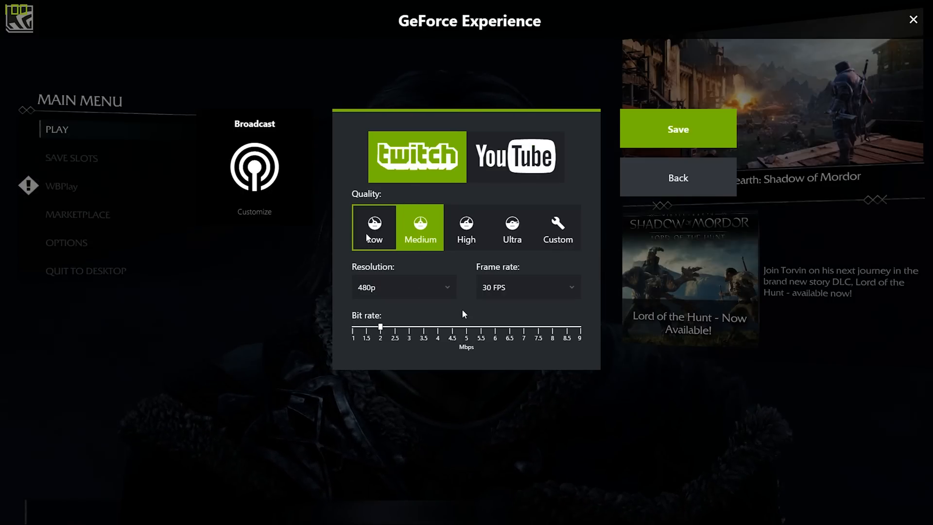
mouse_move(513, 227)
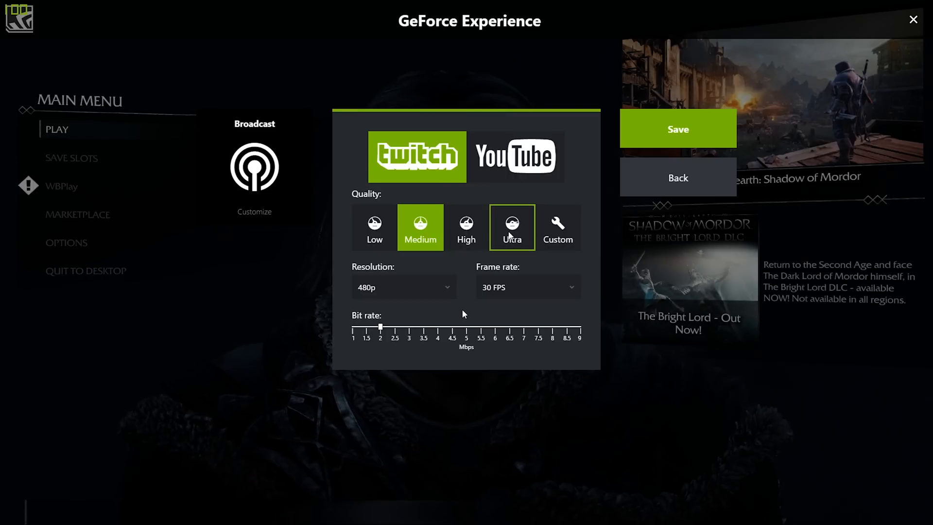
click(374, 227)
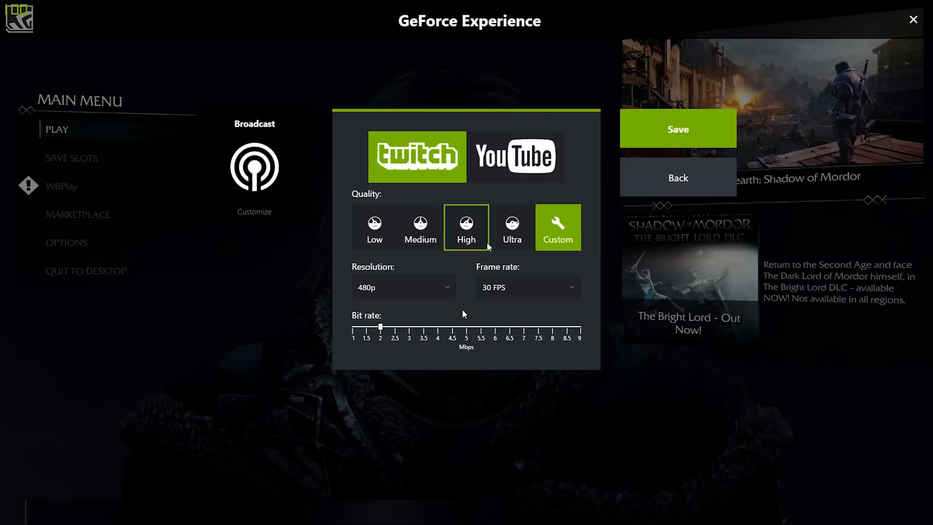
click(678, 177)
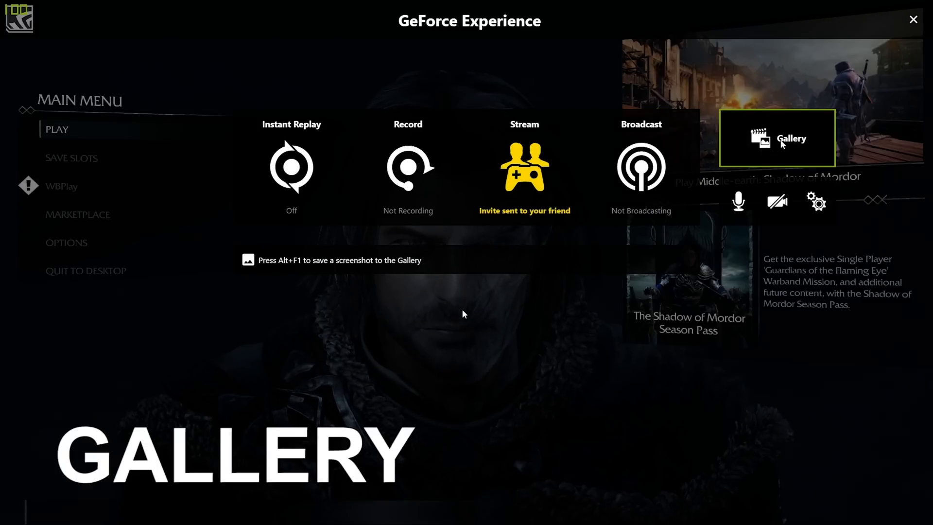
click(791, 138)
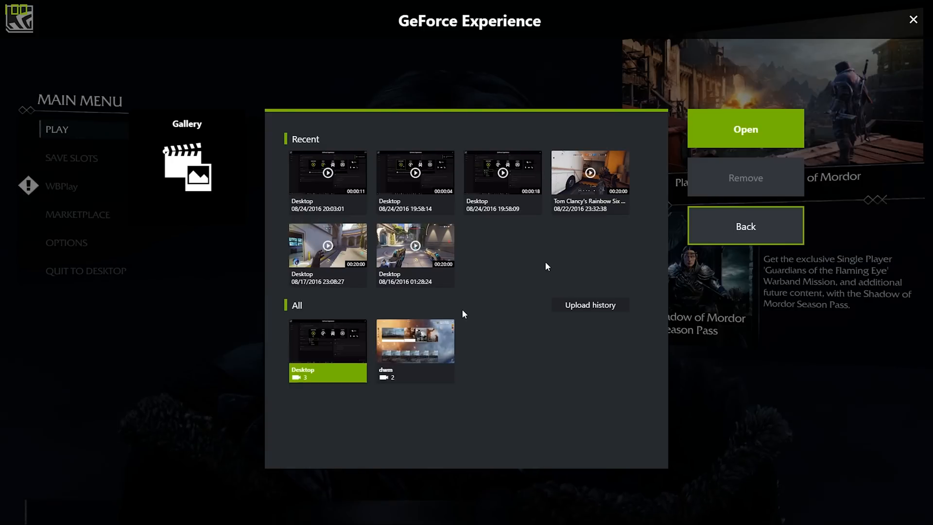
click(416, 245)
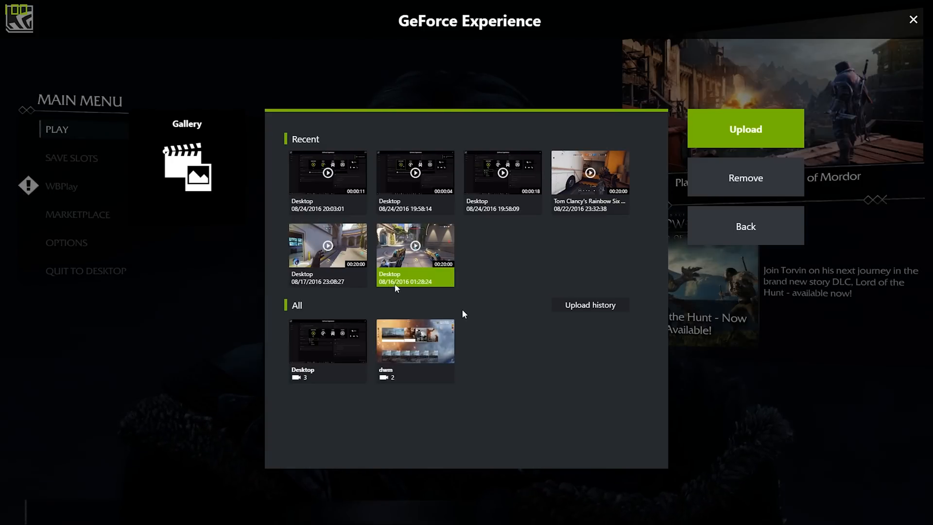
click(415, 245)
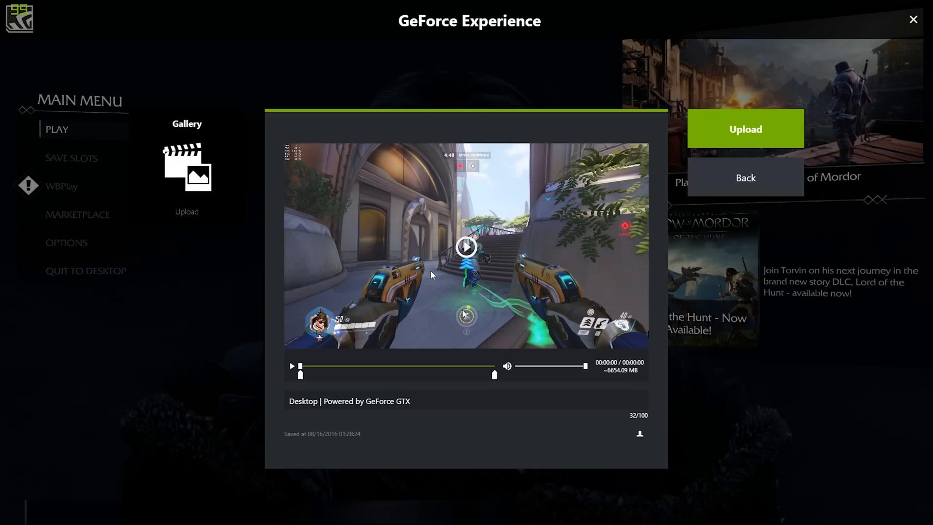
click(465, 246)
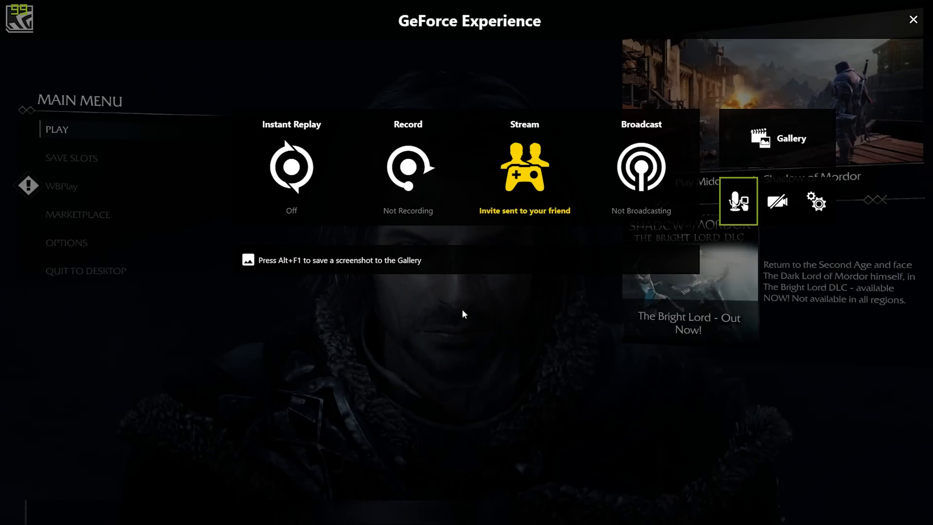
Adjust the microphone recording volume in its Customize panel to near 90%.
click(738, 201)
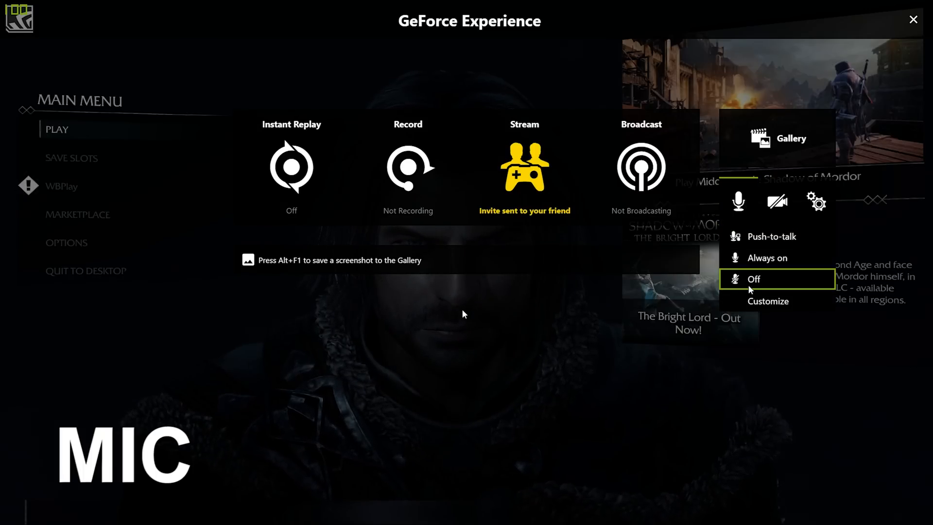
click(768, 301)
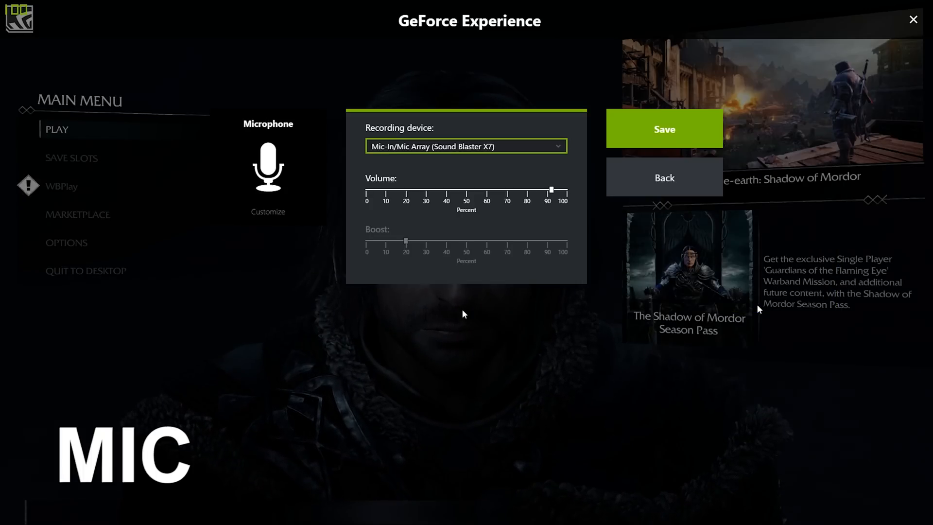
click(466, 145)
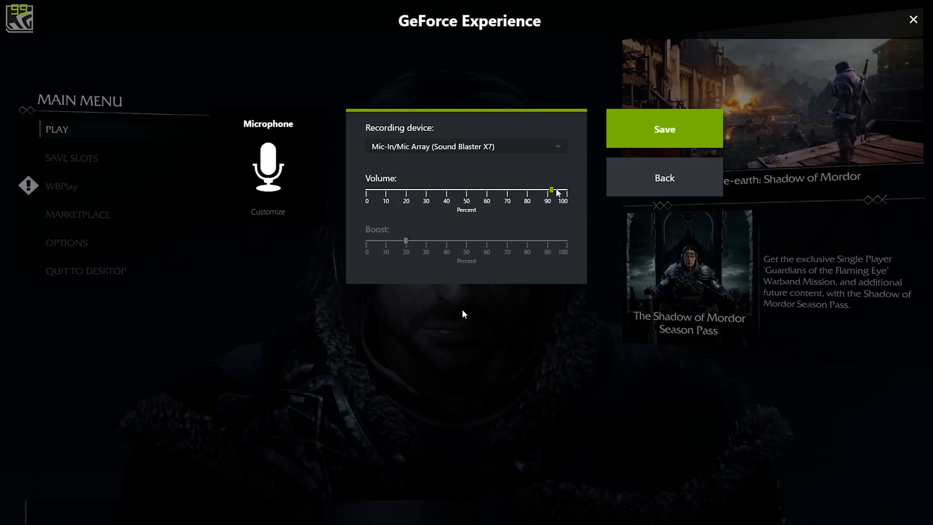
mouse_move(576, 187)
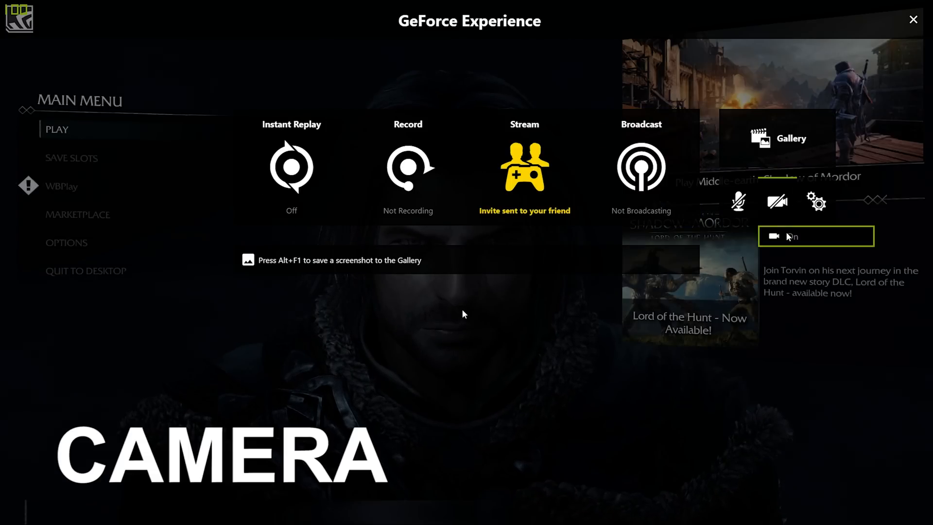
Check in Connect that Google, imgur, Twitch and YouTube are not logged in, then return to Preferences.
click(817, 201)
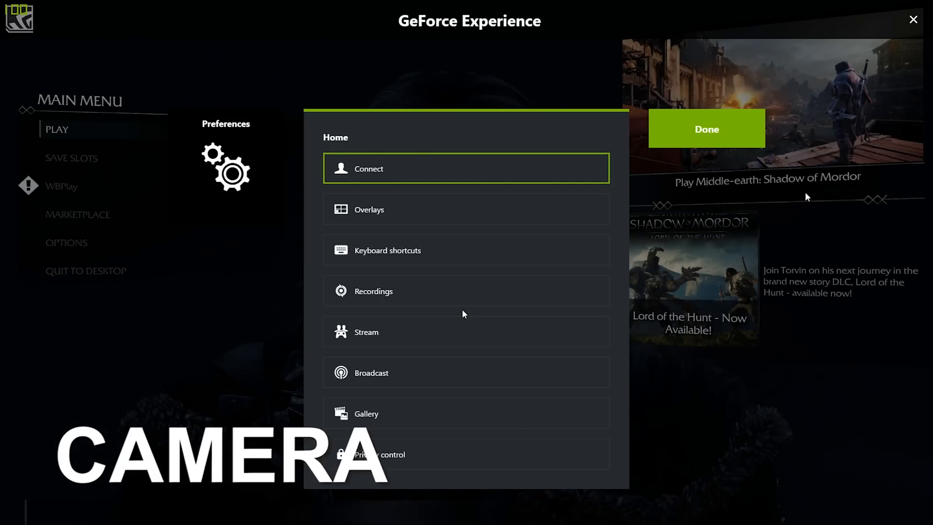
click(368, 168)
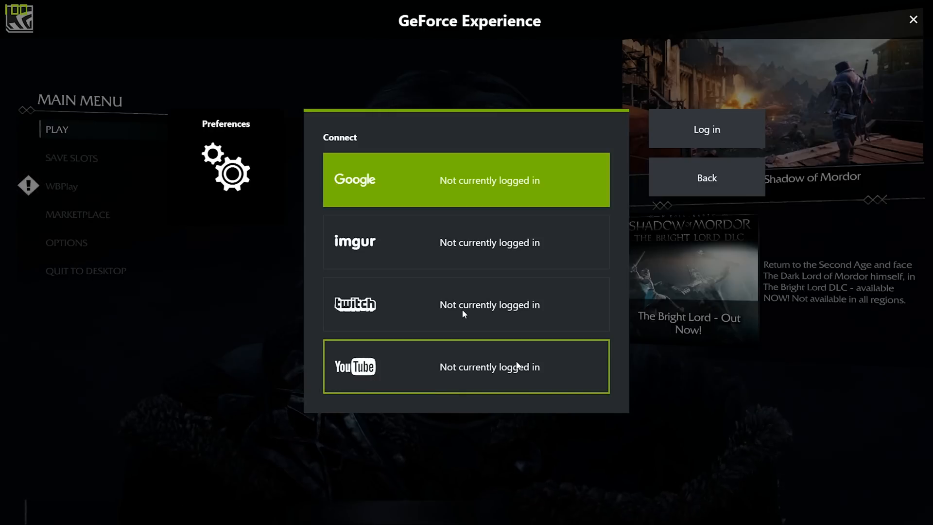
mouse_move(707, 177)
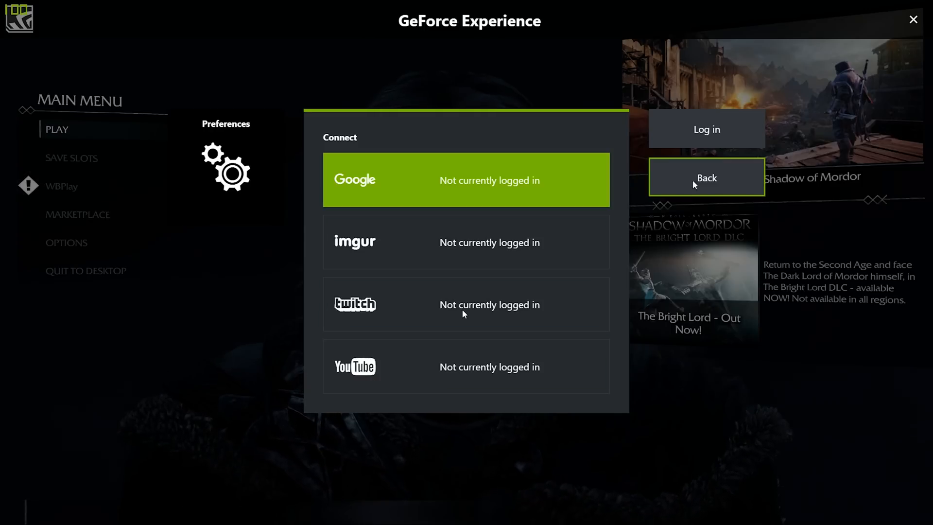
click(706, 176)
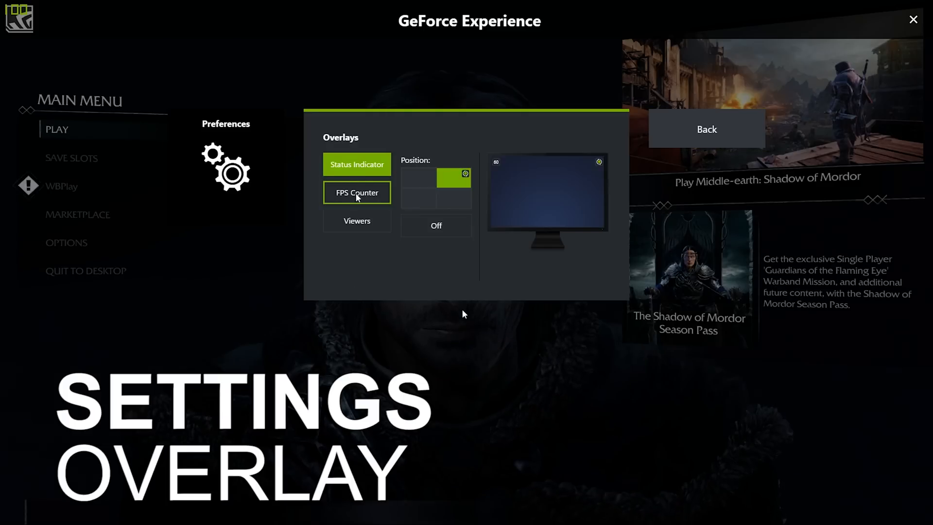
Review the FPS Counter position and the screenshot, overlay broadcasting and manual recording shortcuts.
click(357, 164)
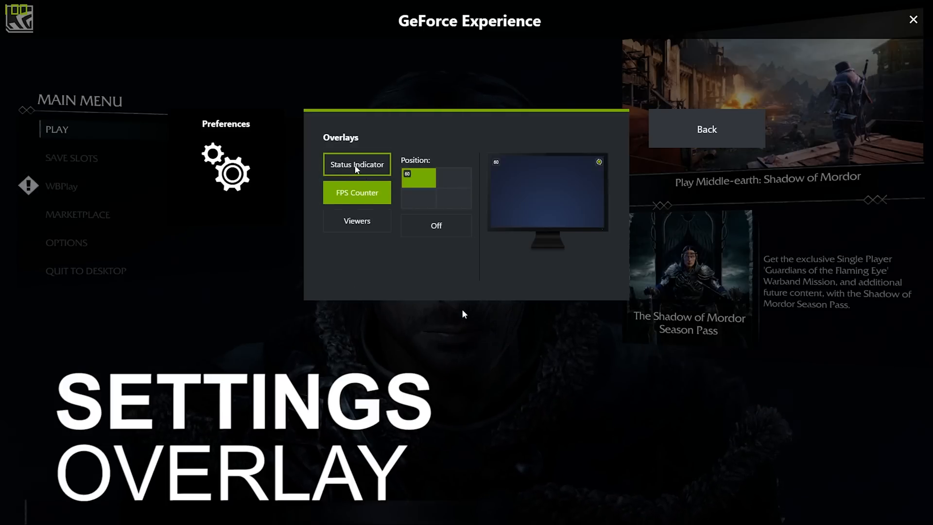
click(454, 177)
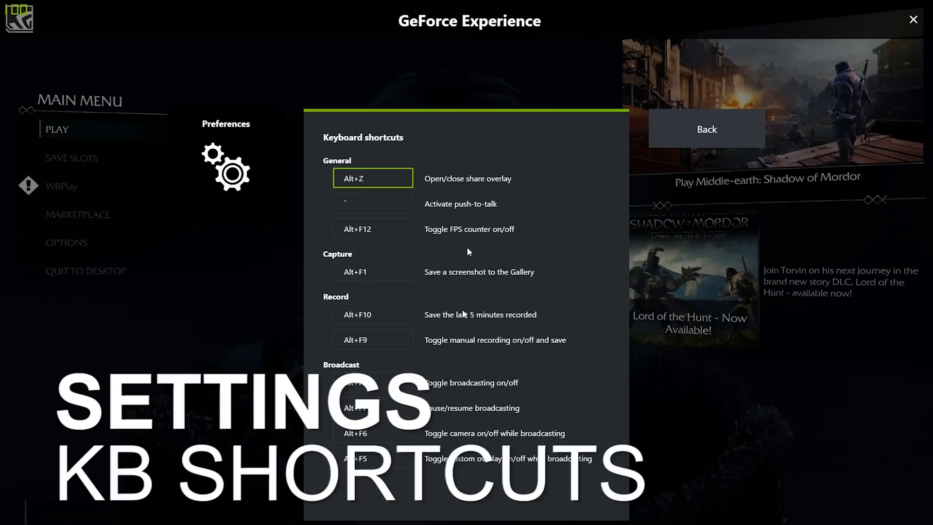
click(373, 271)
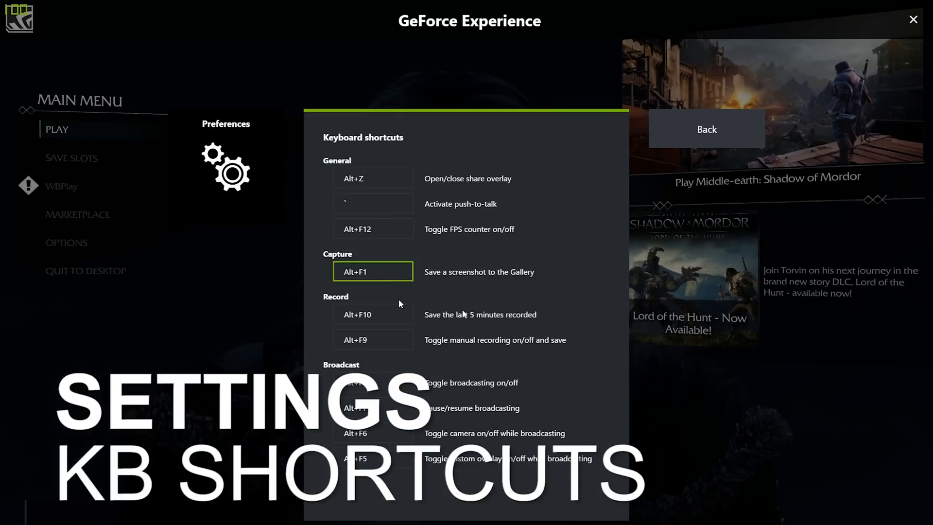
click(373, 458)
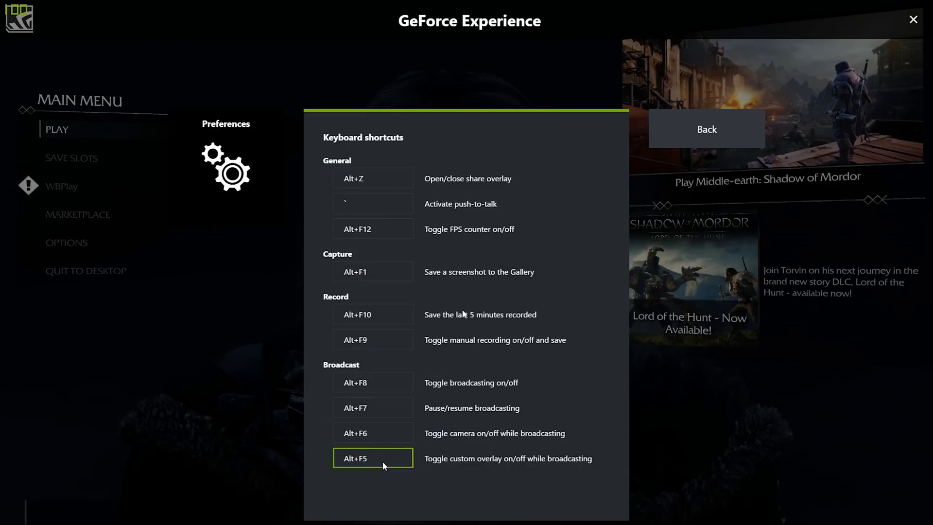
click(374, 340)
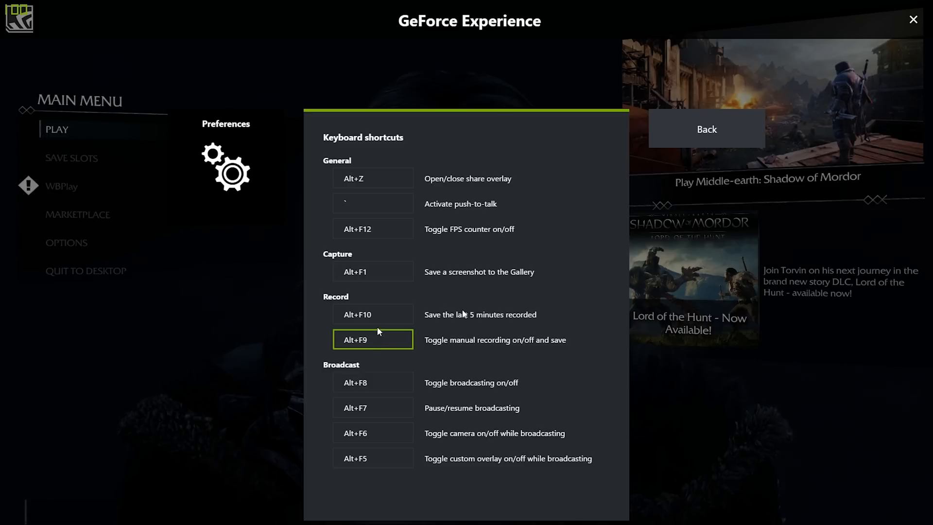
click(707, 130)
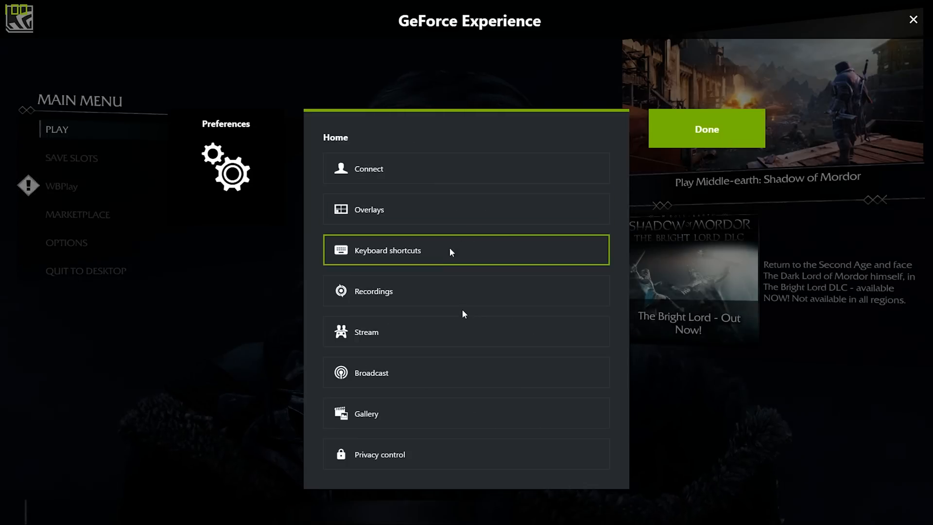
Browse the Recordings video save location to the folders on drive F:.
click(373, 291)
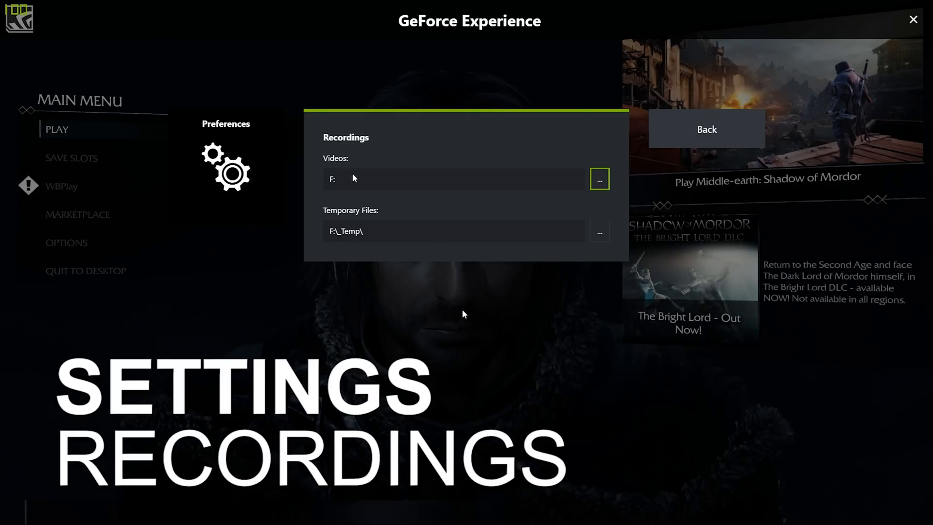
click(600, 179)
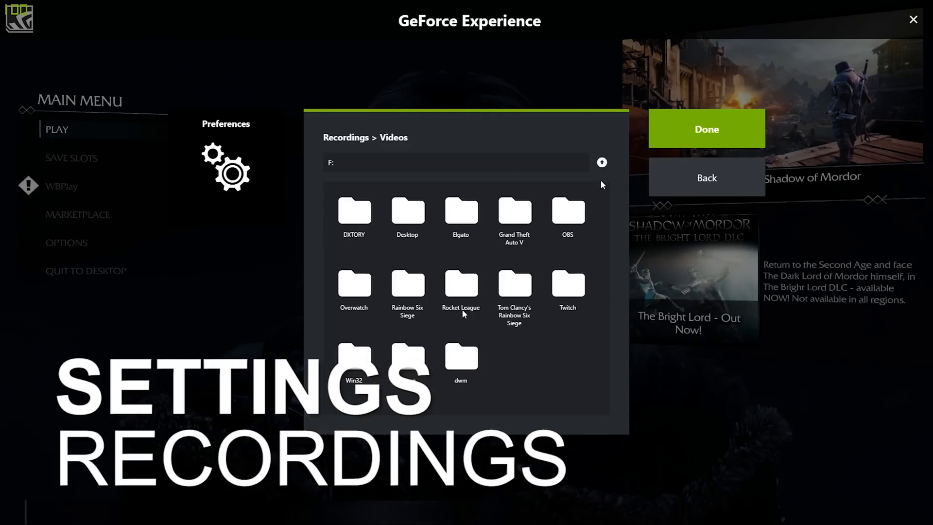
click(706, 129)
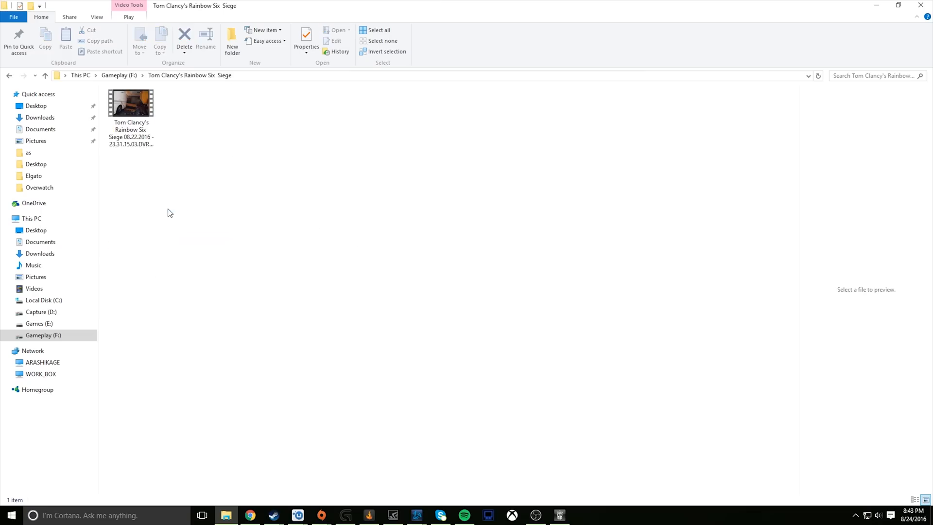
Go up to Gameplay (F:) and preview a clip in the dwm capture folder.
click(130, 104)
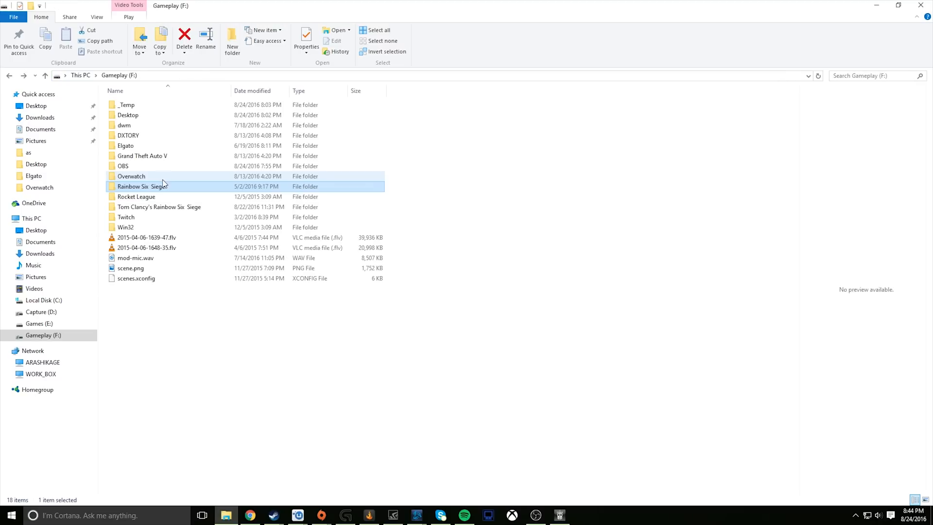
double_click(125, 125)
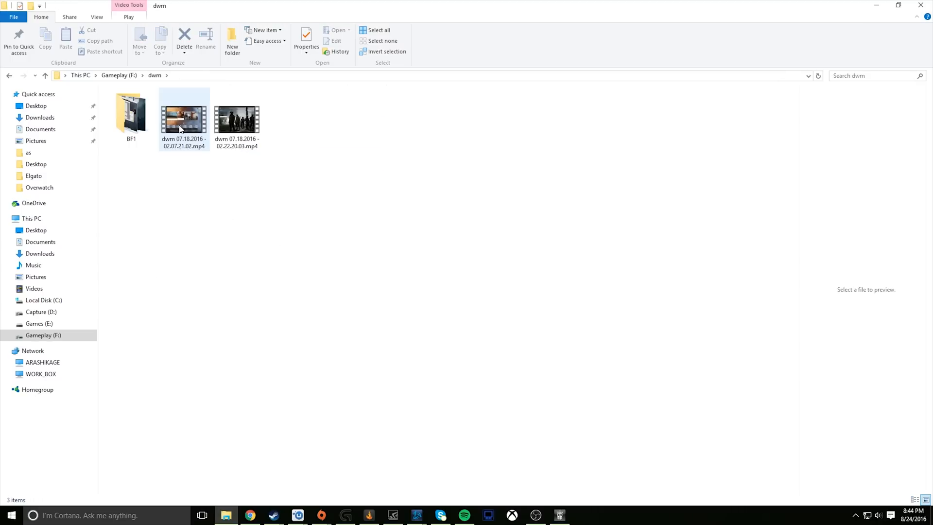
click(236, 119)
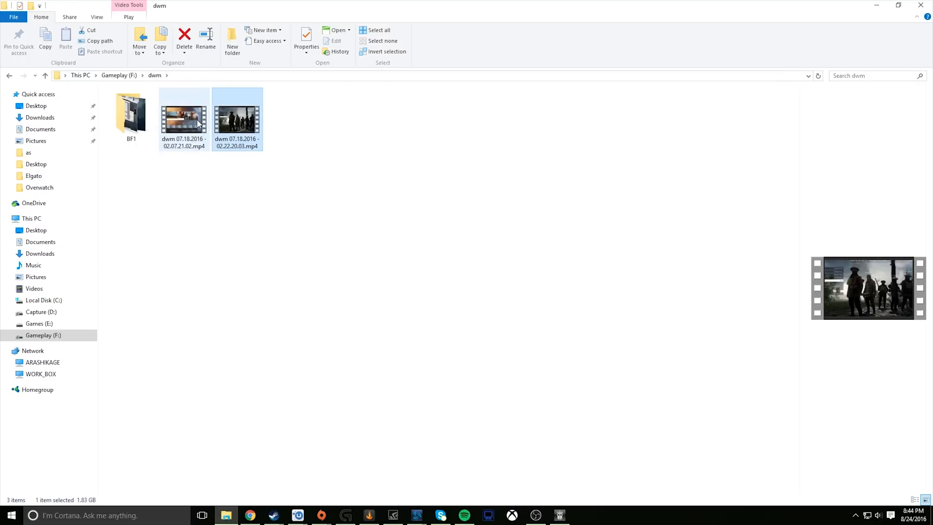
double_click(131, 113)
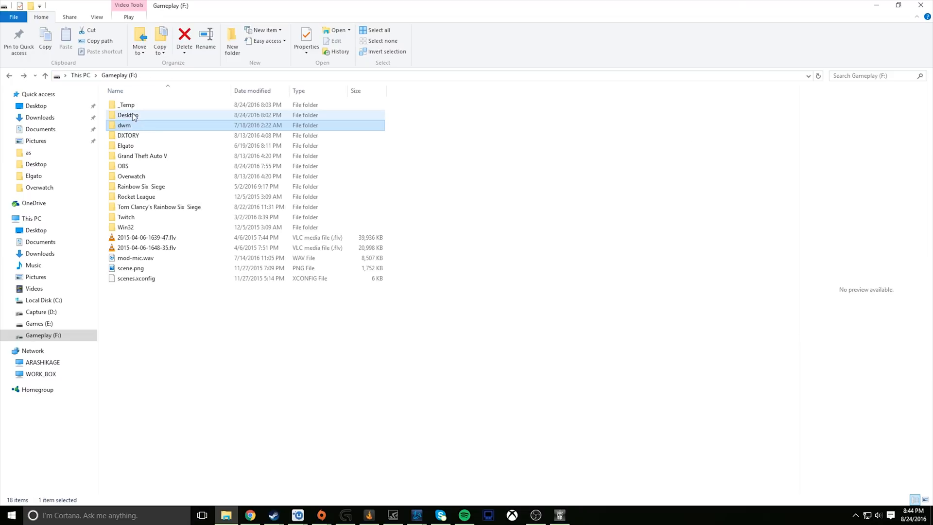
Preview the Desktop folder clips recorded on 08.24.2016 and 08.16.2016.
double_click(126, 115)
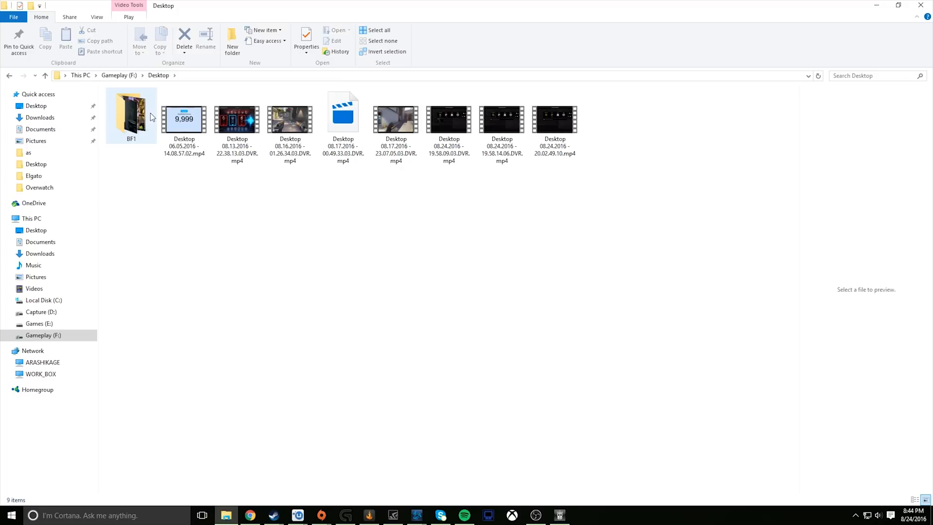
click(289, 116)
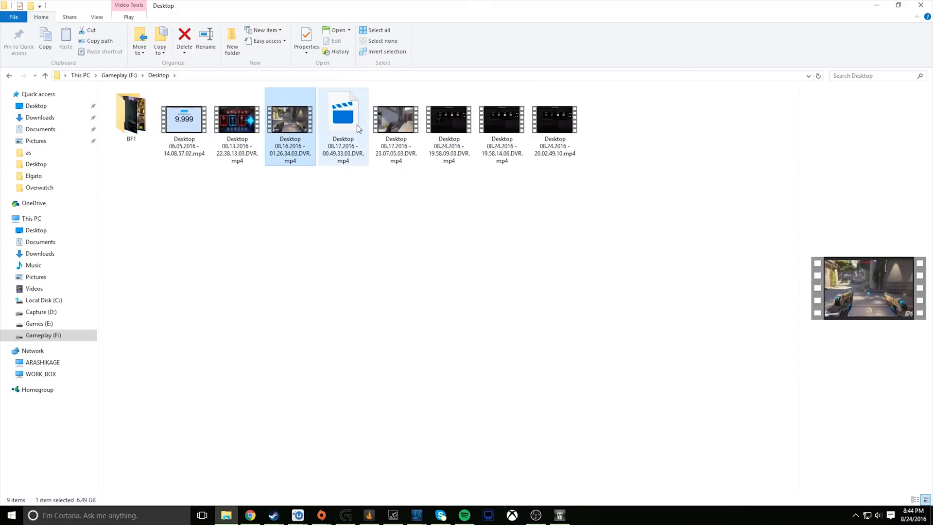
click(449, 119)
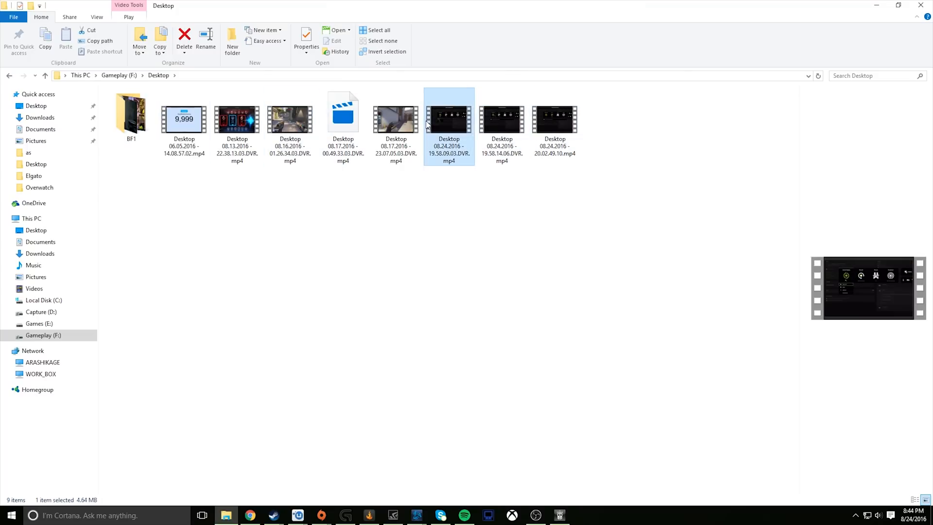
click(290, 118)
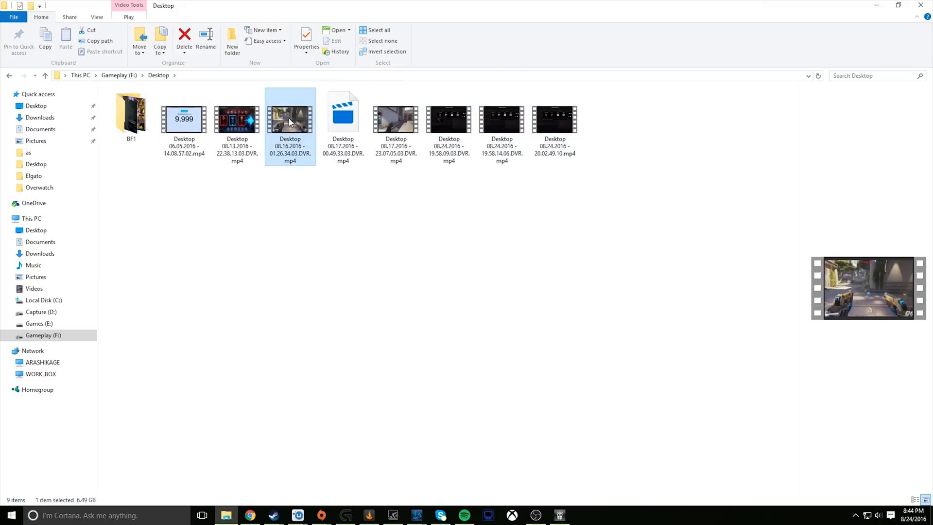
mouse_move(291, 125)
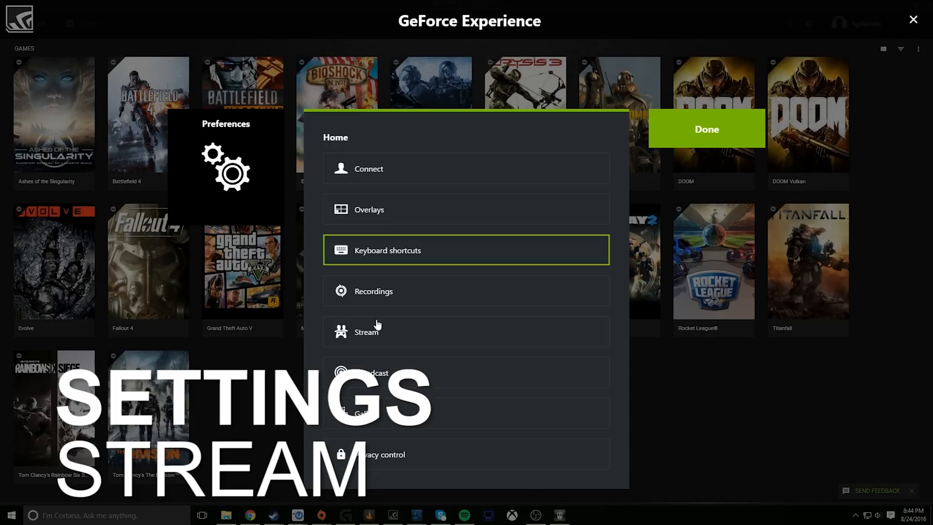
Look over Broadcast preferences set to Always ask me with Twitch ingest US East: New York.
click(375, 372)
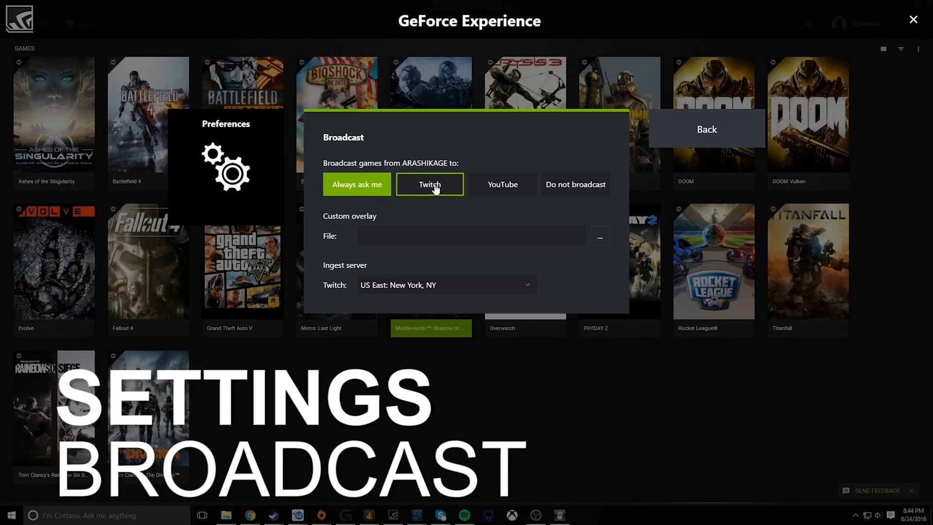
click(502, 183)
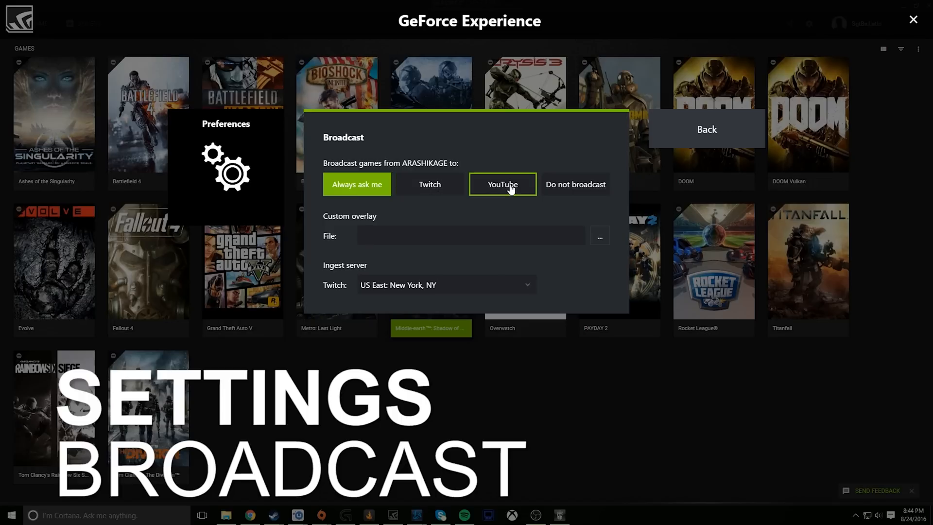
mouse_move(477, 190)
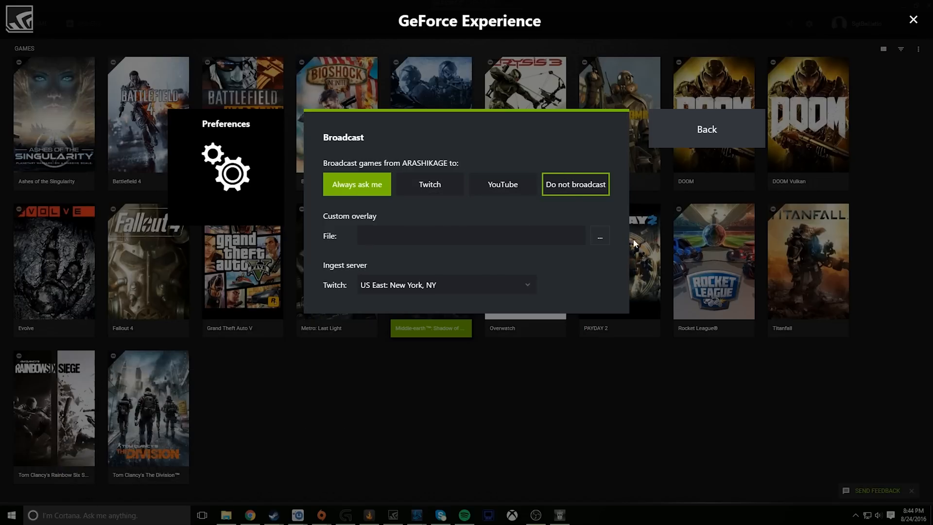
Pick webcam-bg.png from the Twitch folder on F: as the custom overlay image.
click(600, 235)
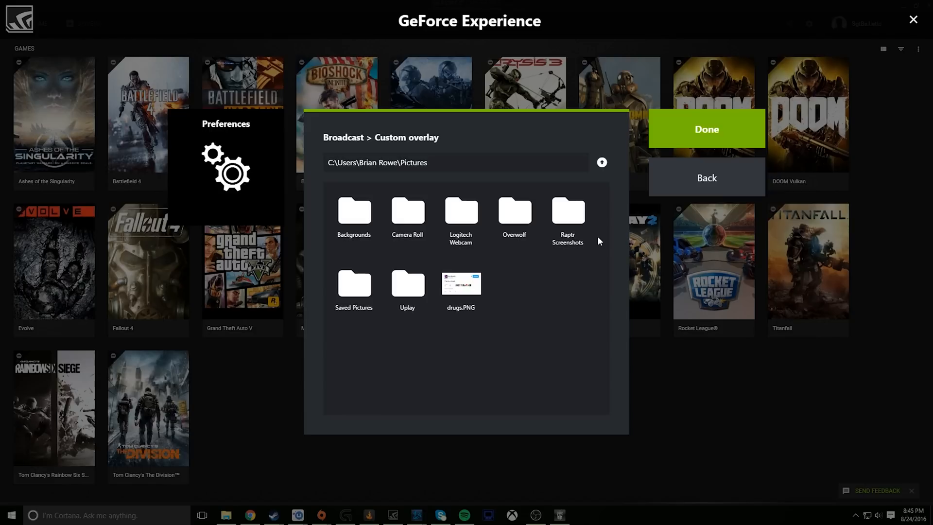
mouse_move(583, 172)
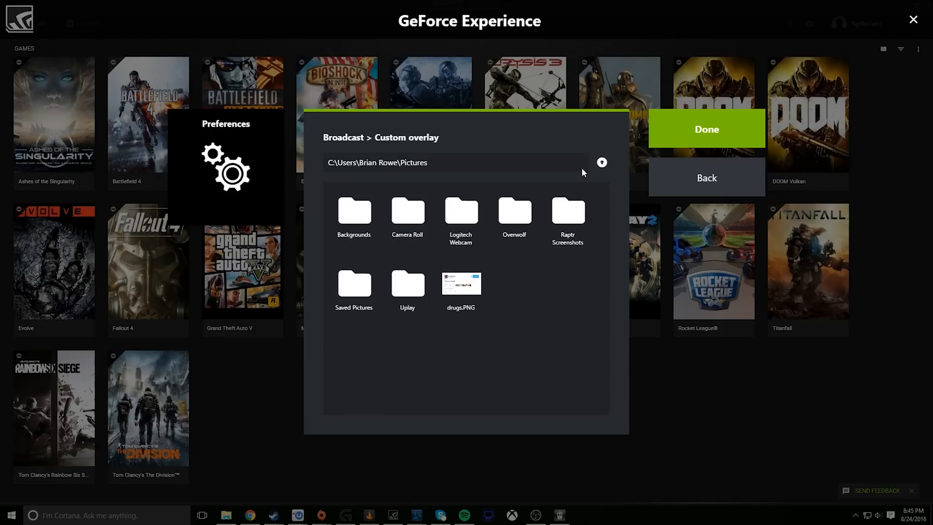
click(601, 162)
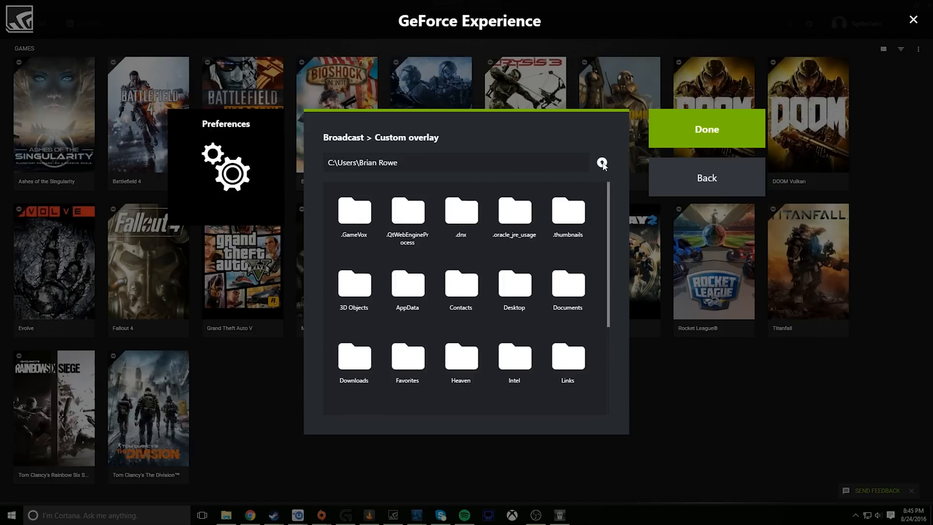
click(602, 162)
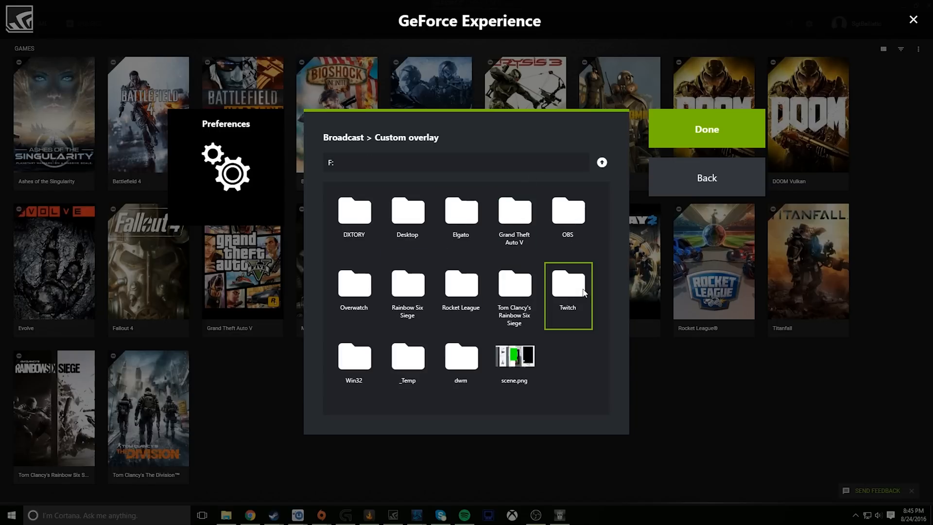
double_click(567, 280)
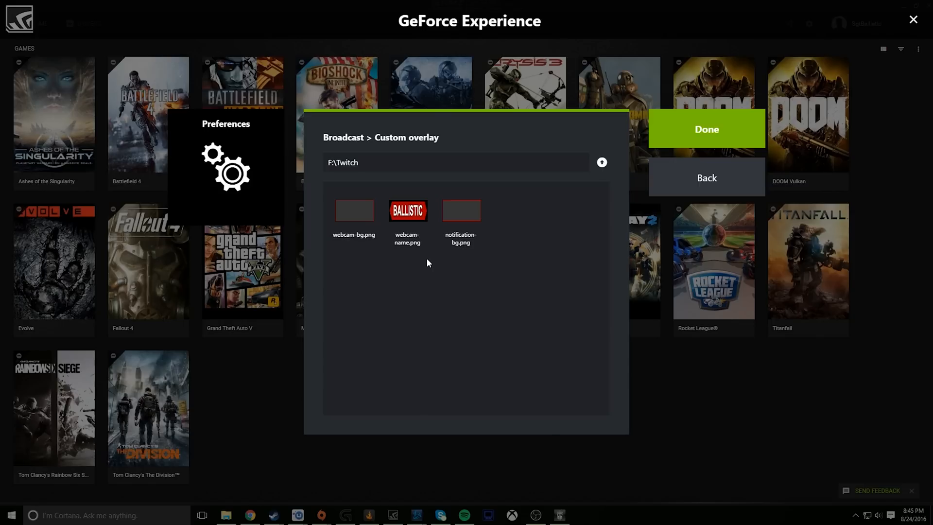
click(354, 211)
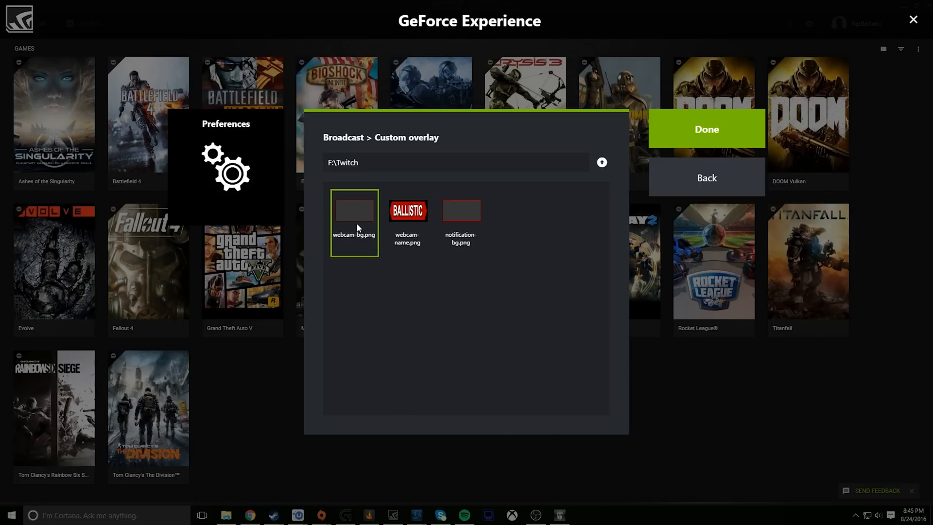
click(407, 222)
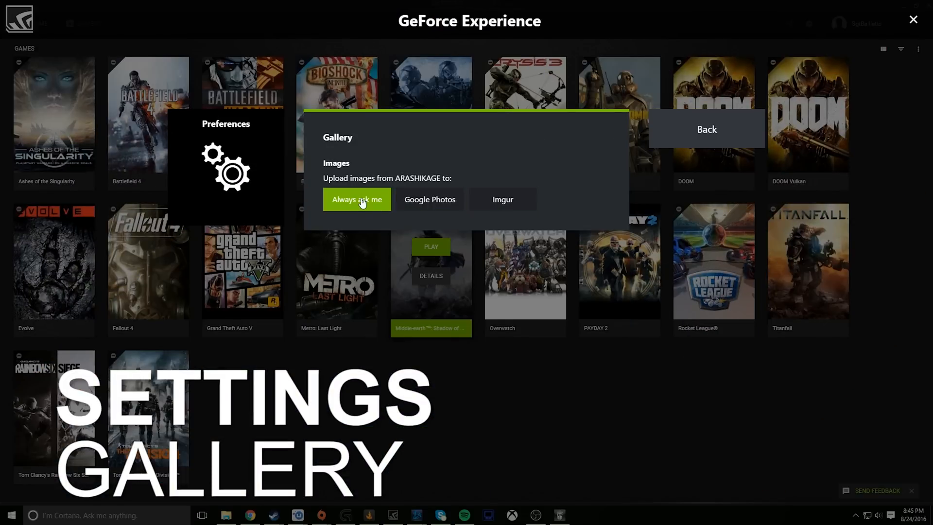
Review Privacy control leaving desktop capture at No and return to the Preferences home list.
click(707, 130)
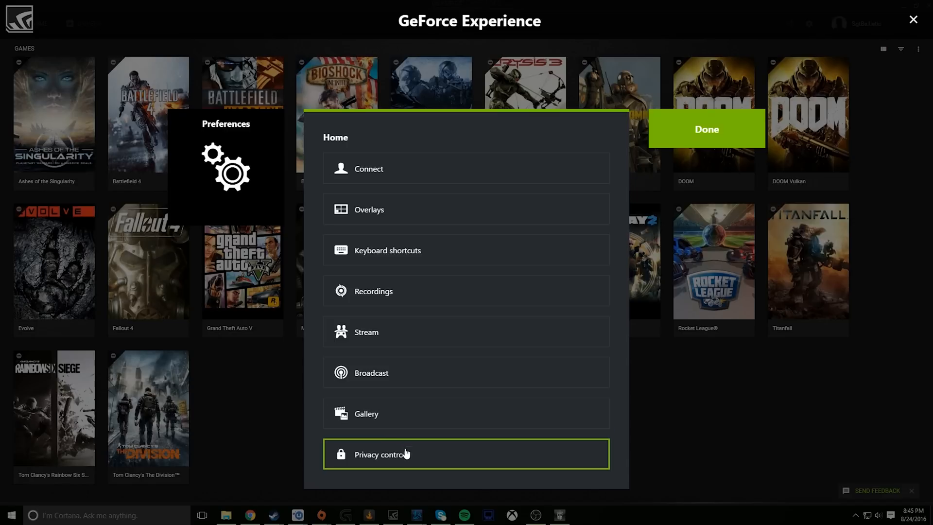
click(382, 454)
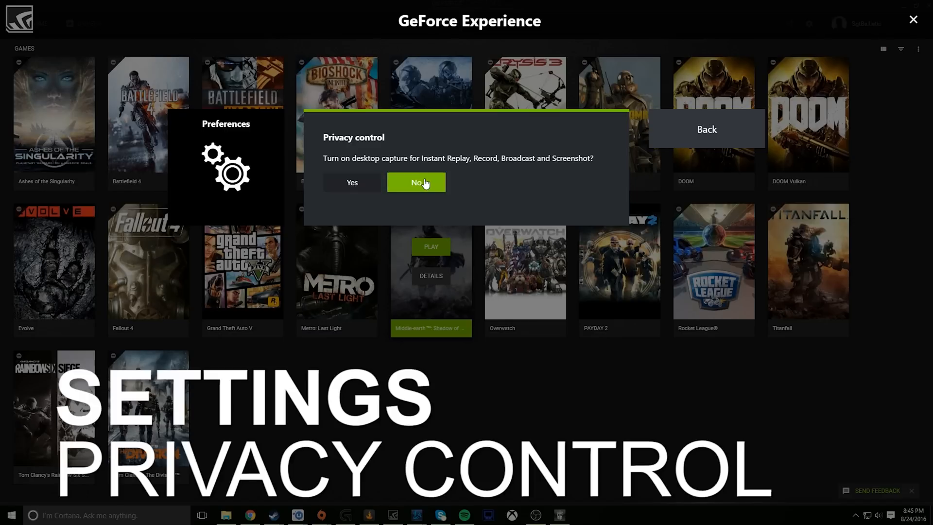
click(416, 182)
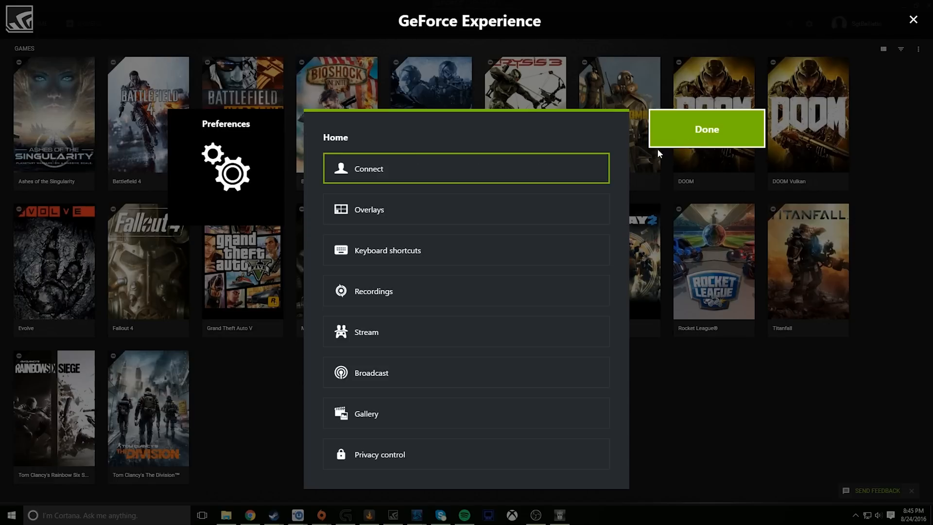
click(706, 129)
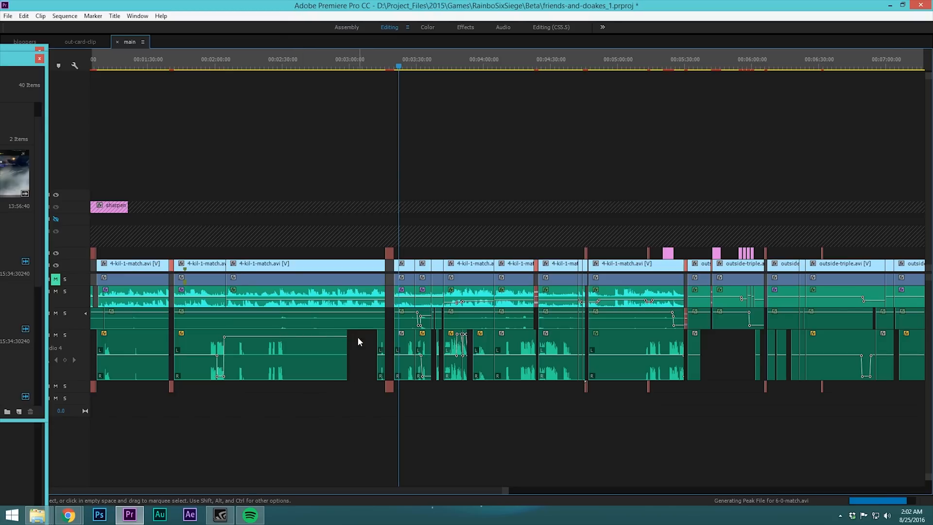
Inspect the Audio 3 clip's soft-compression Dynamics effect and close the editor.
double_click(279, 320)
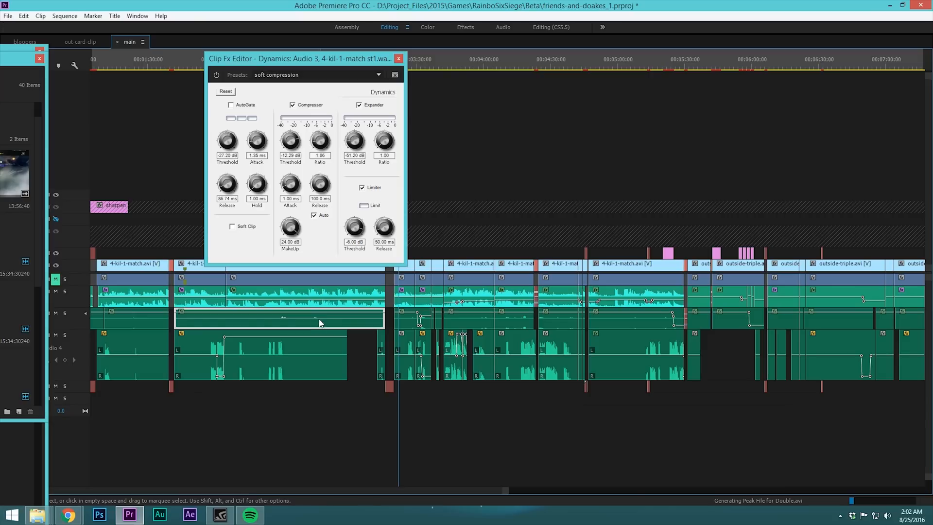
mouse_move(325, 302)
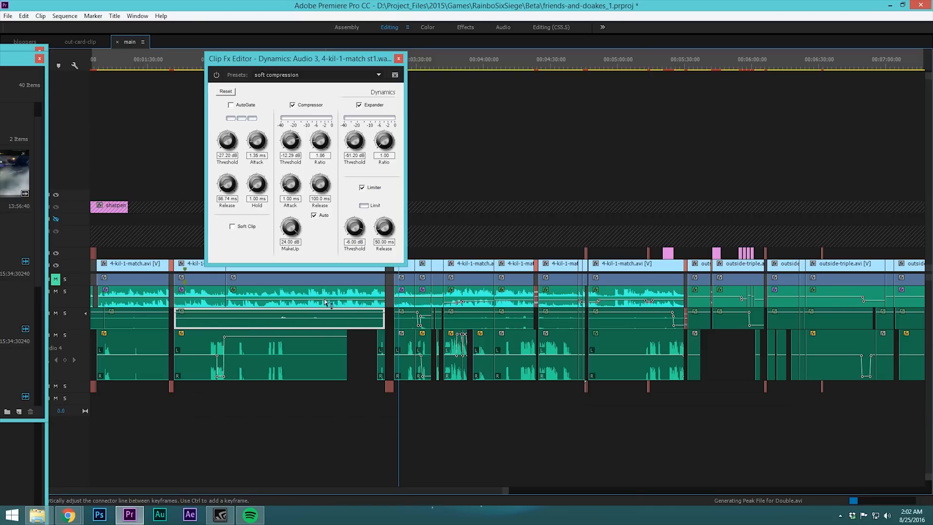
click(399, 58)
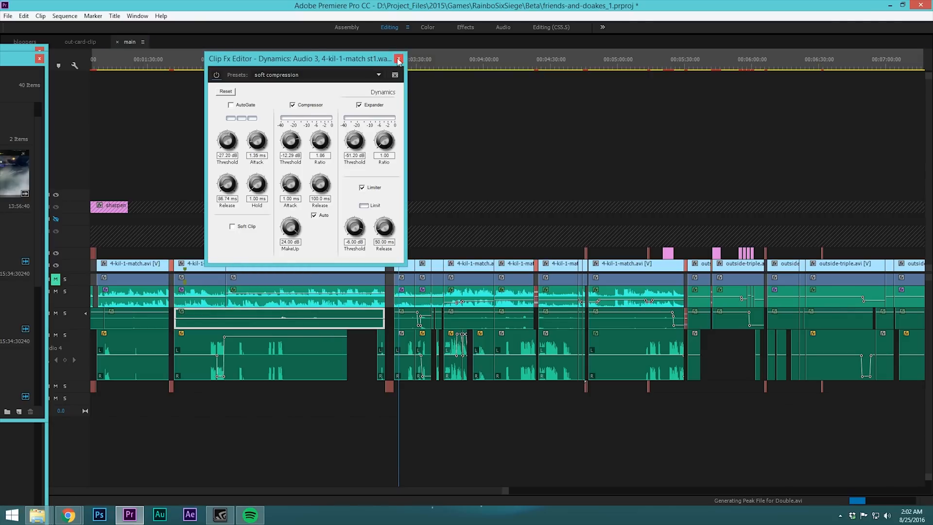
click(399, 58)
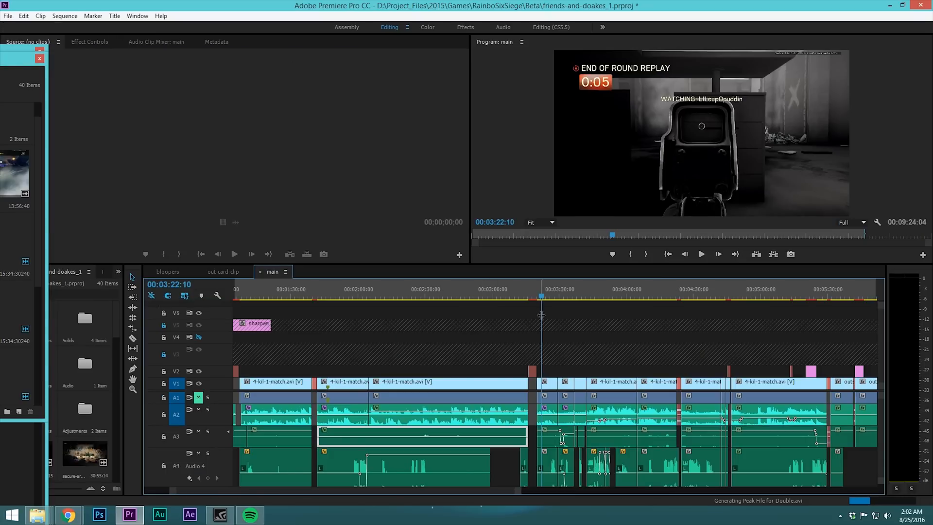
Scrub the main sequence along the ruler from about 3:04 to 3:56.
click(503, 289)
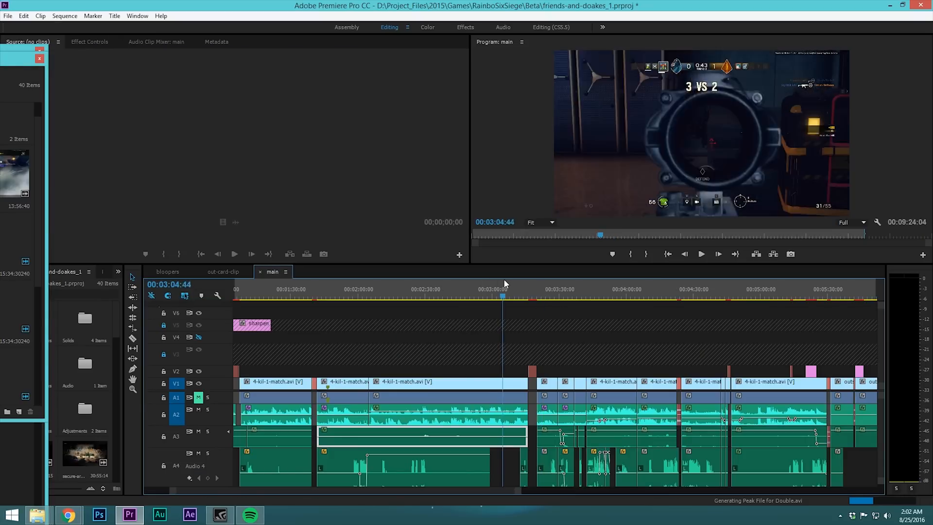
click(556, 290)
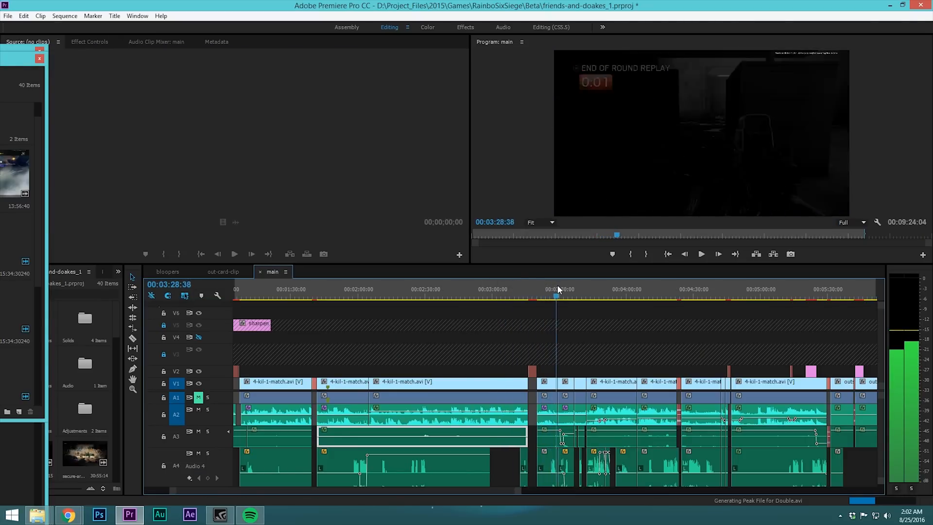
click(583, 290)
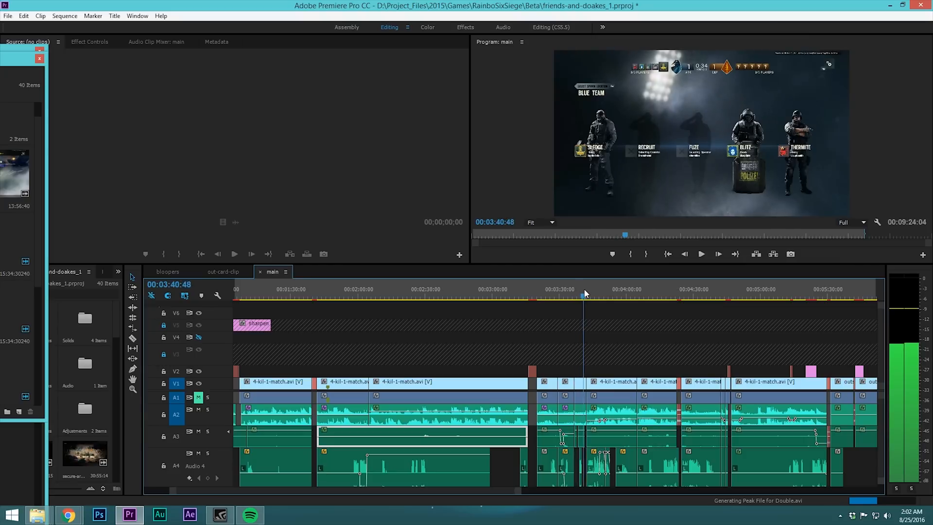
click(602, 292)
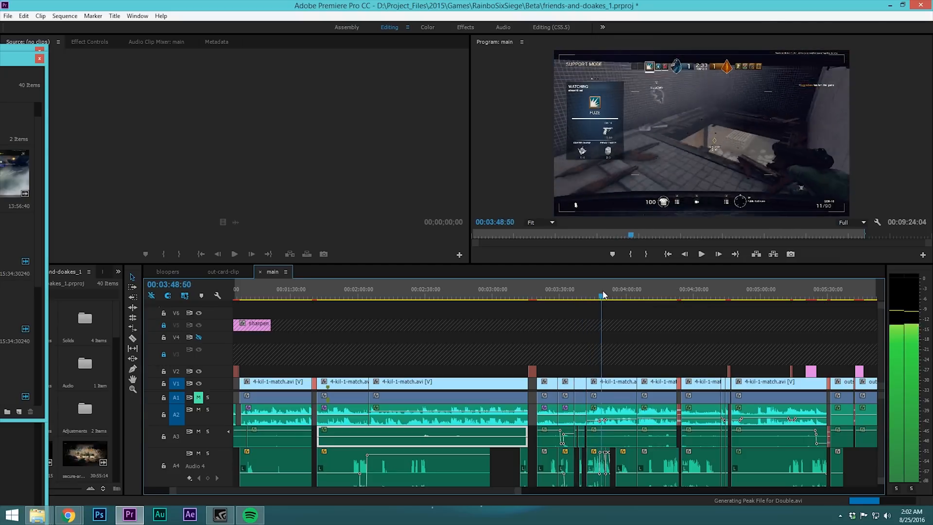
click(617, 296)
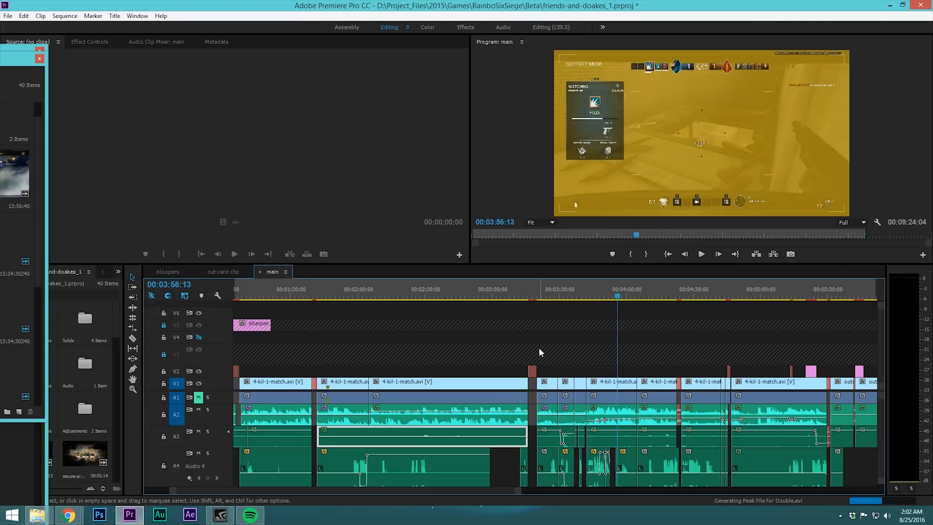